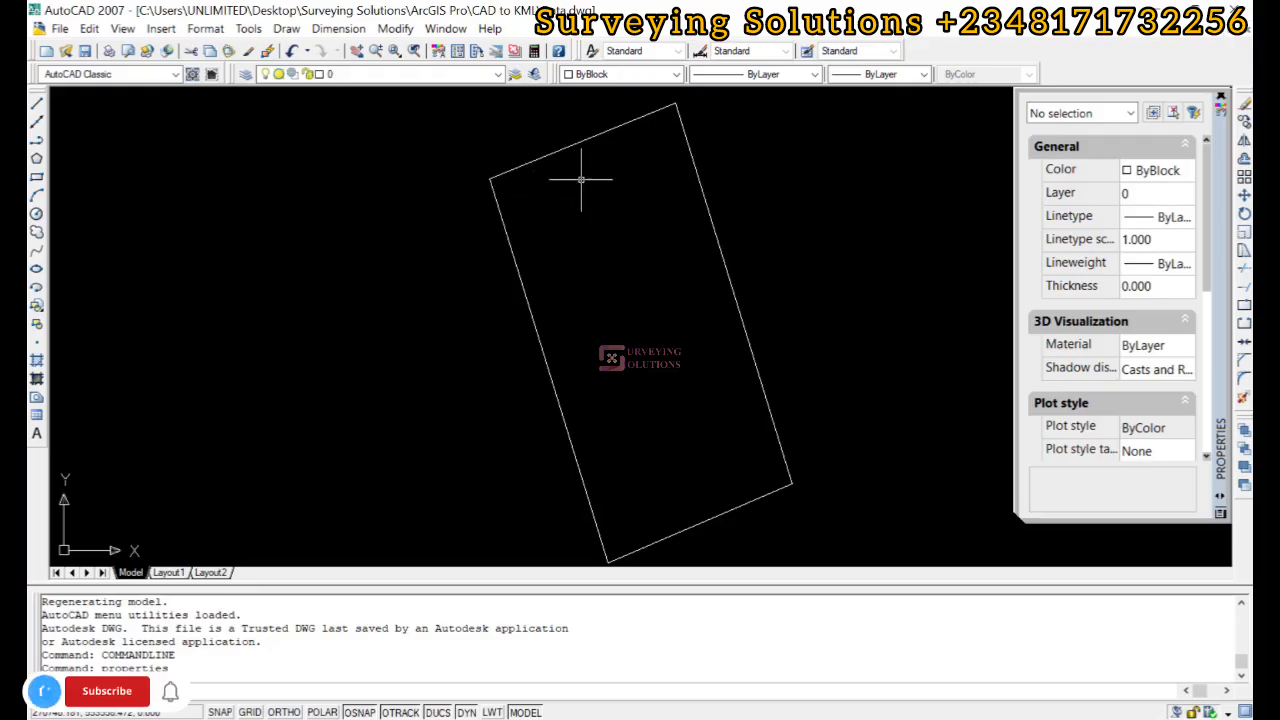
mouse_move(788, 290)
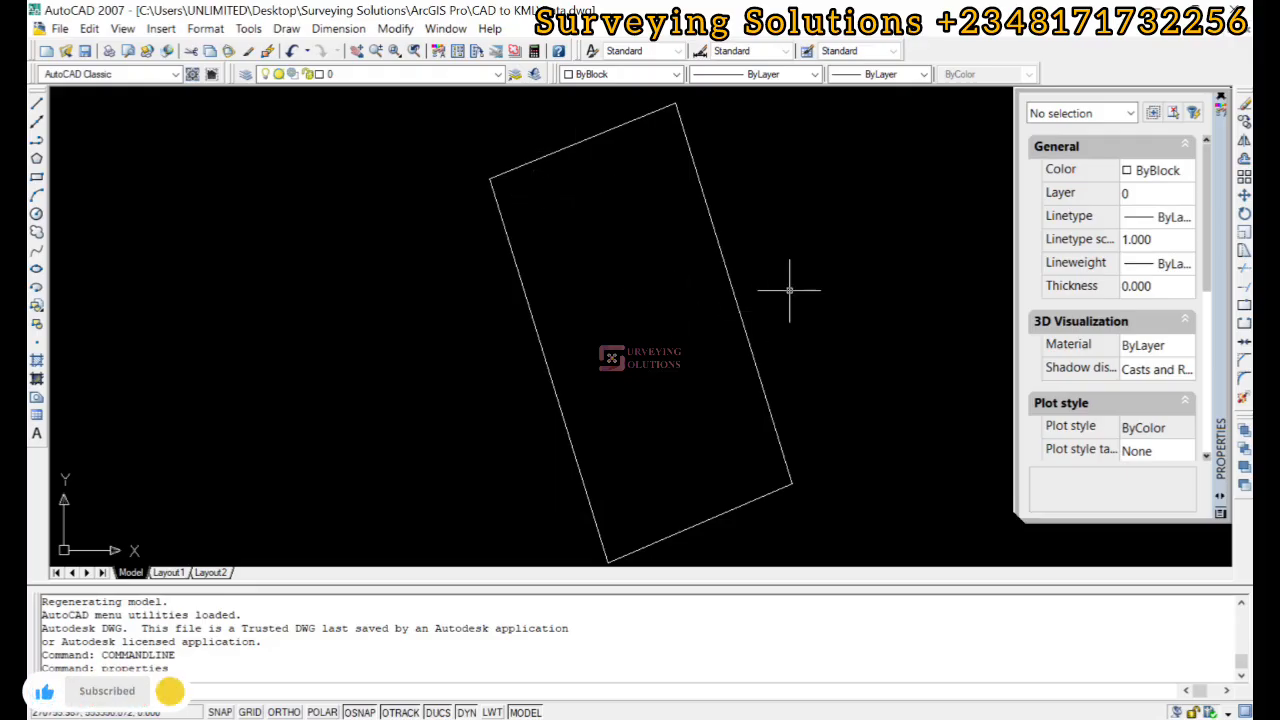
mouse_move(550, 186)
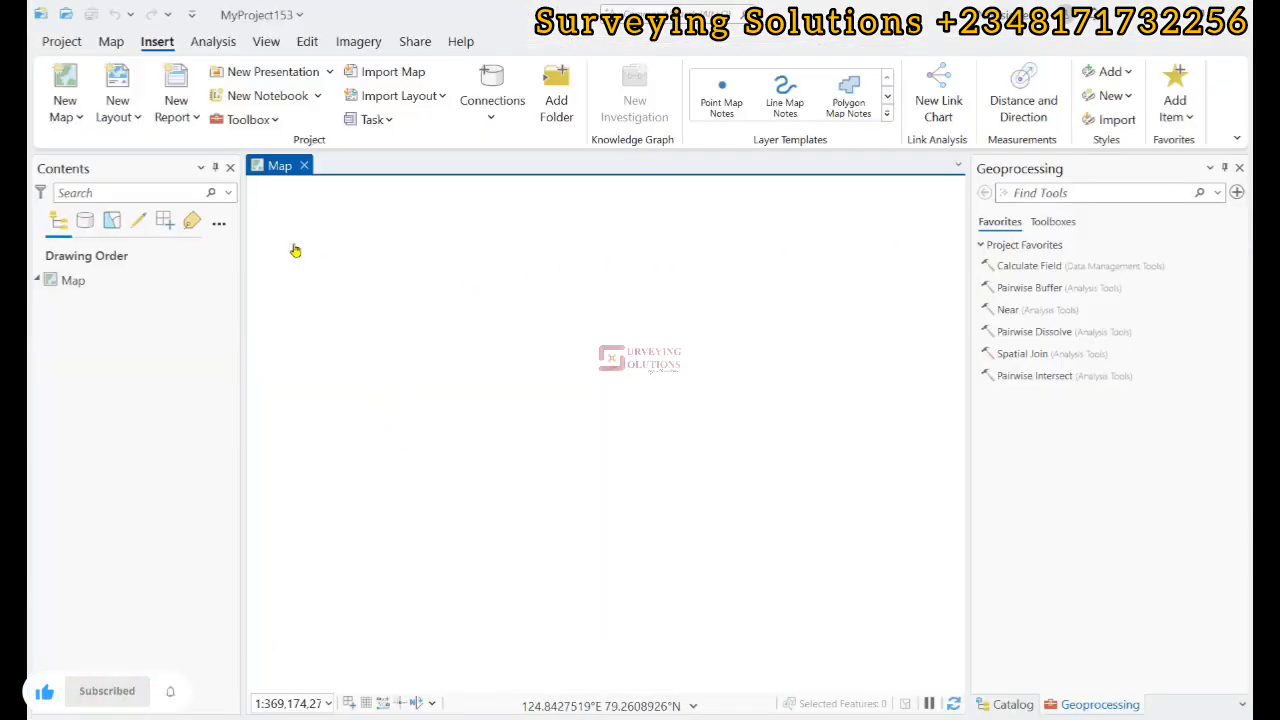
mouse_move(420, 343)
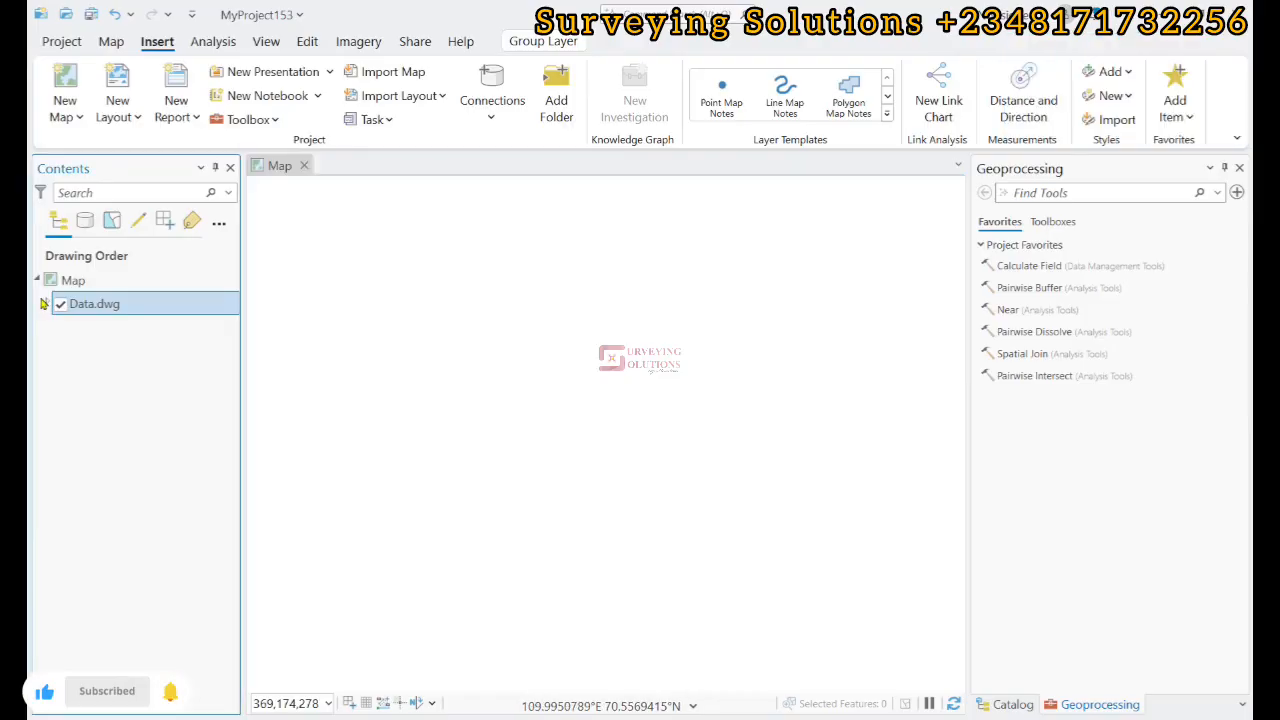
Step: Expand Data.dwg in the Contents pane to list its sublayers and show the rotated boundary
click(45, 303)
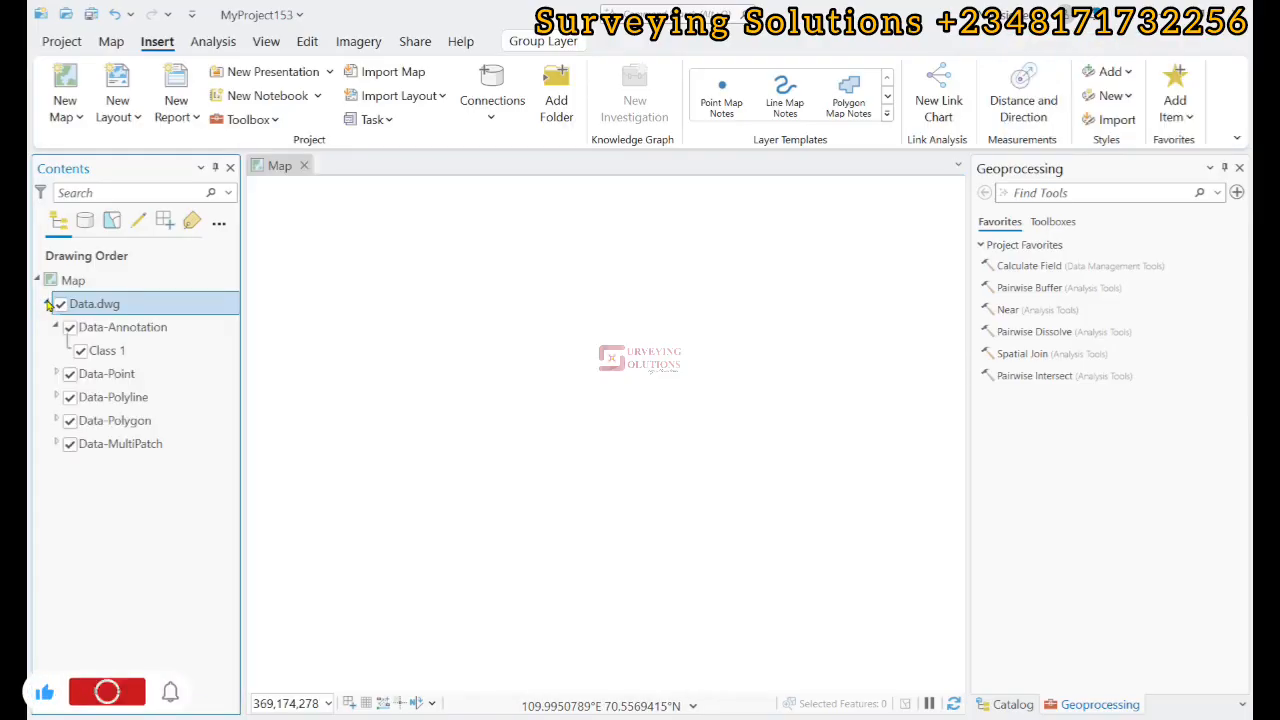
click(106, 691)
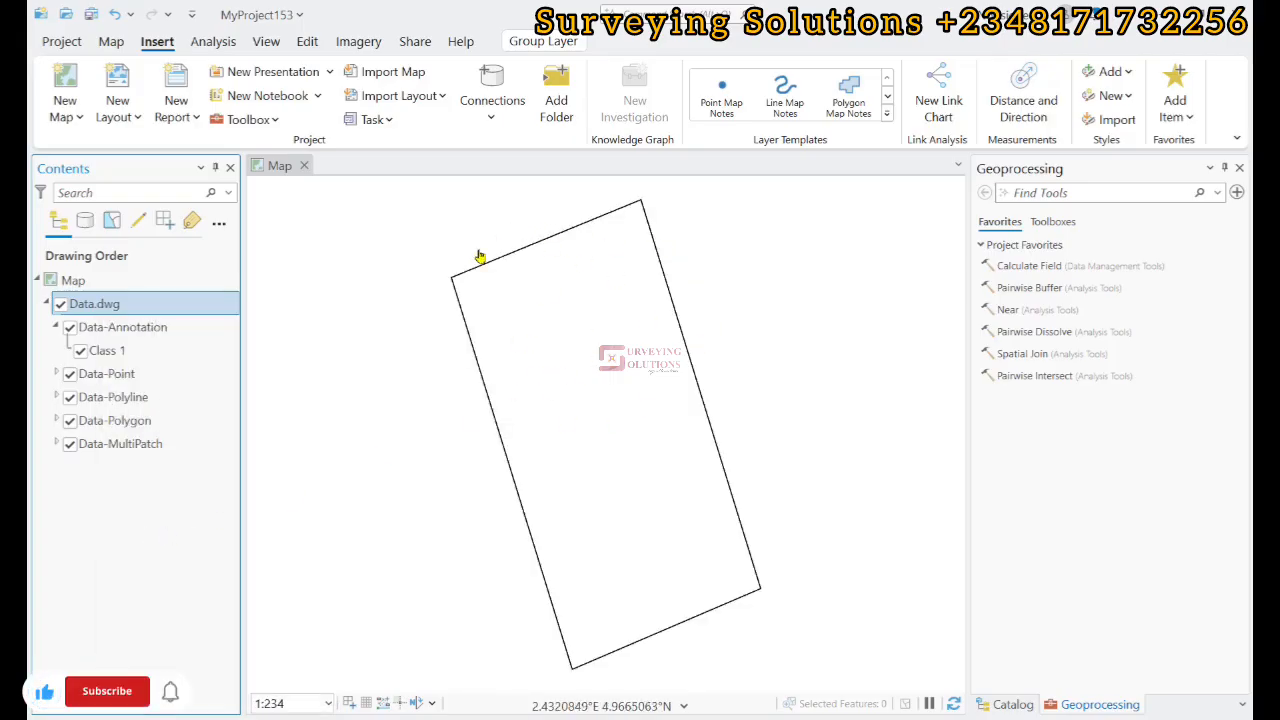
mouse_move(641, 247)
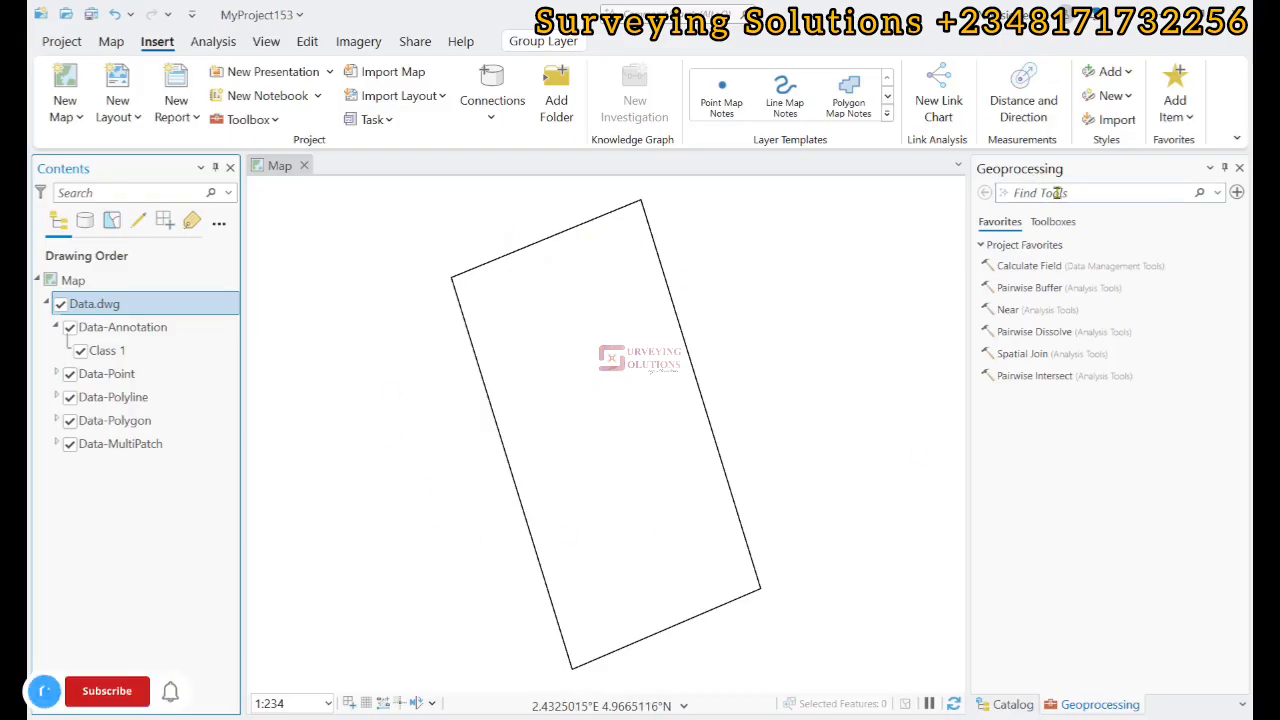
Step: Open Define Projection via a 'def' search with Data.dwg\Data-Polyline as input
text(define pr)
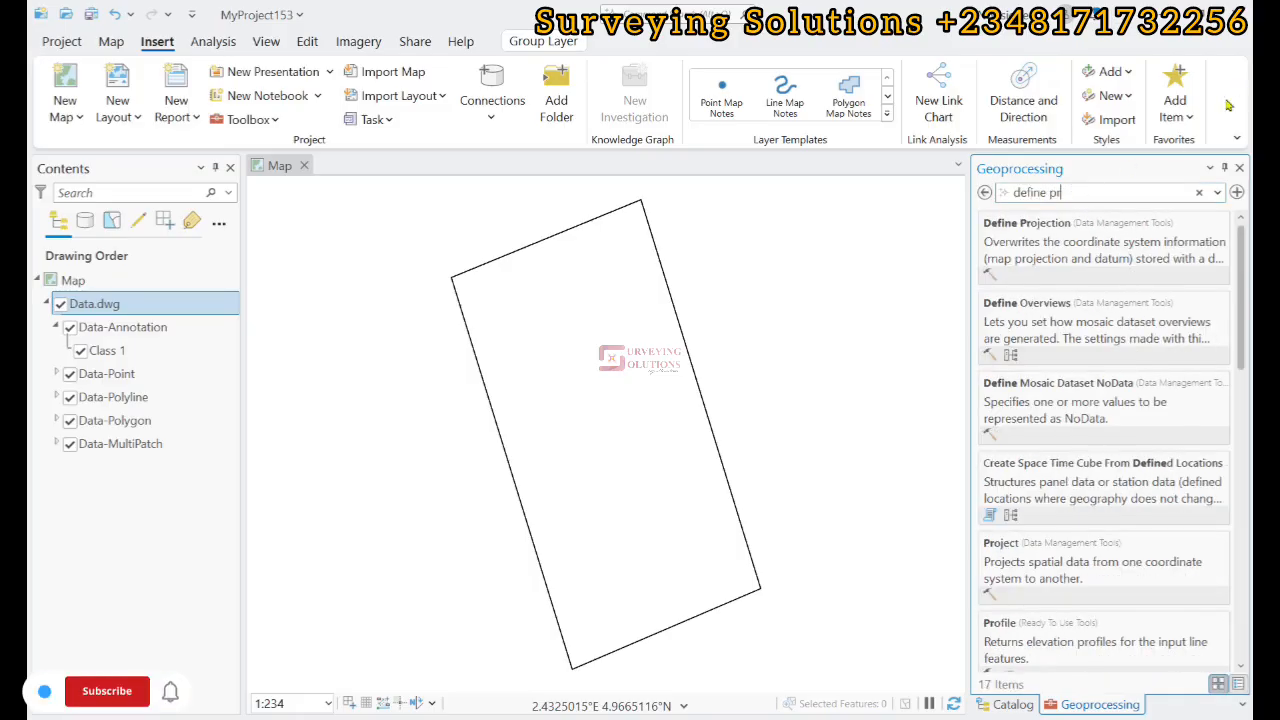
mouse_move(1052, 241)
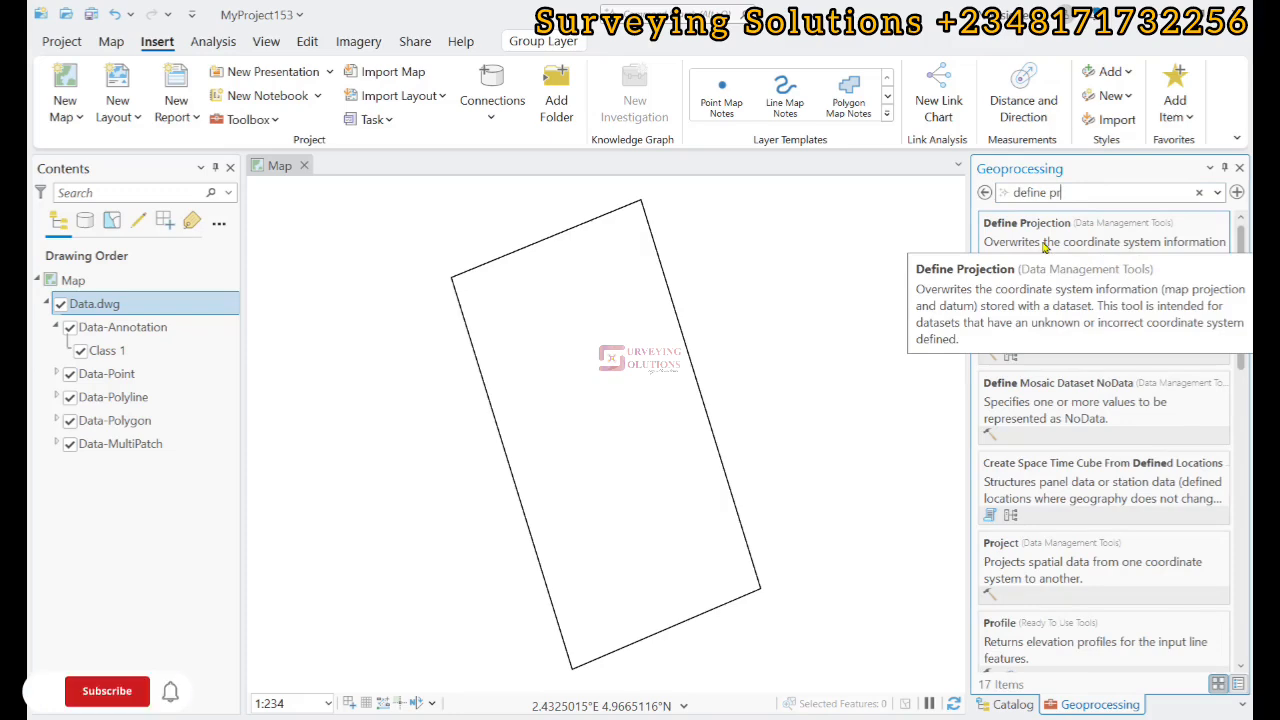
click(1010, 222)
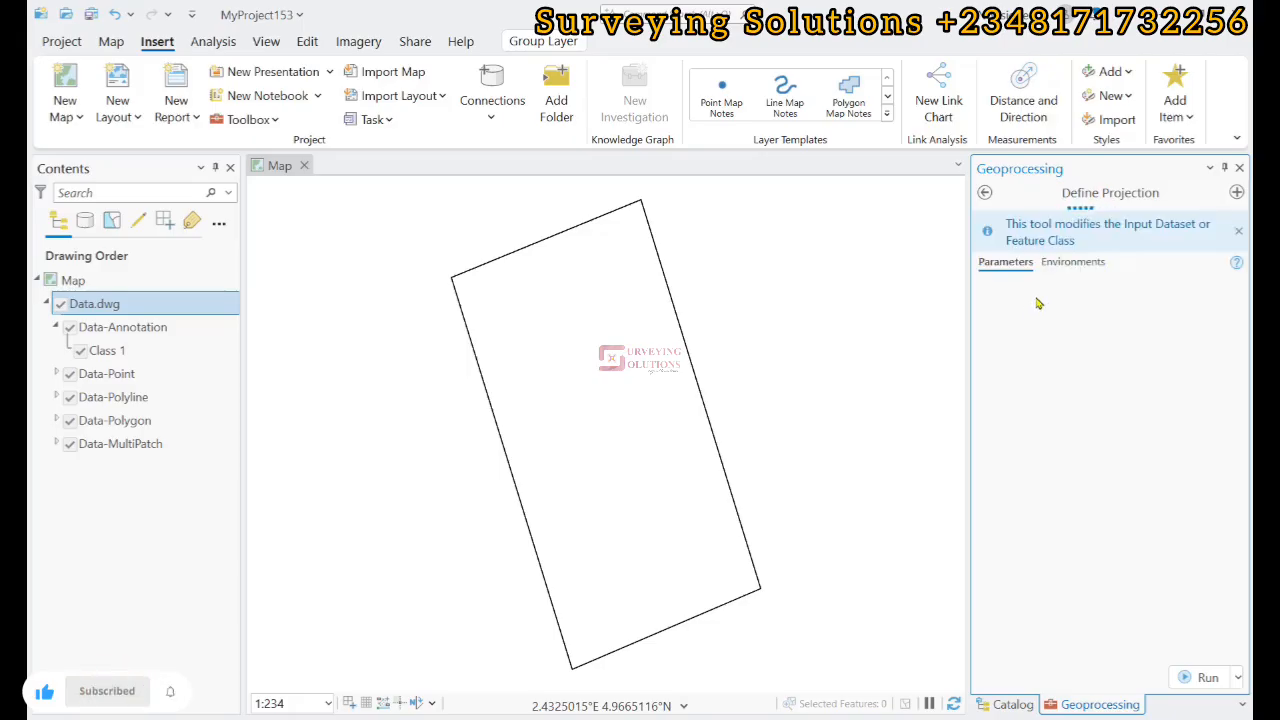
click(1215, 308)
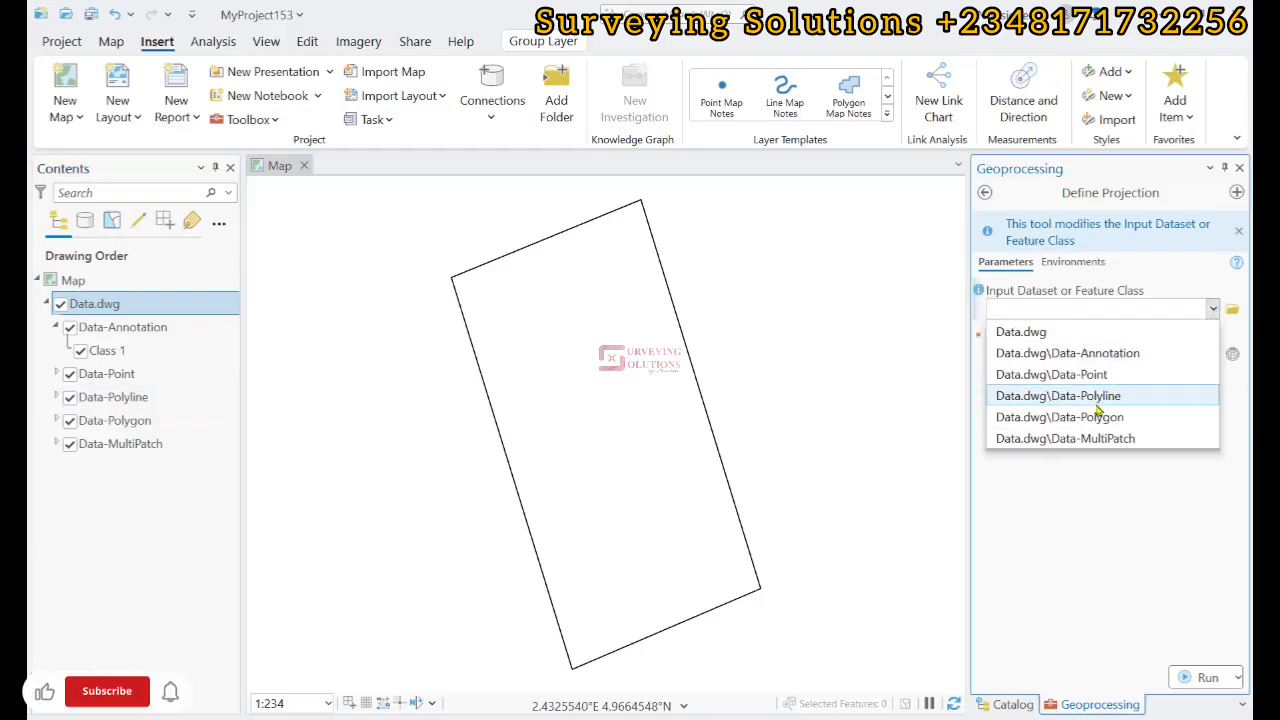
click(1057, 395)
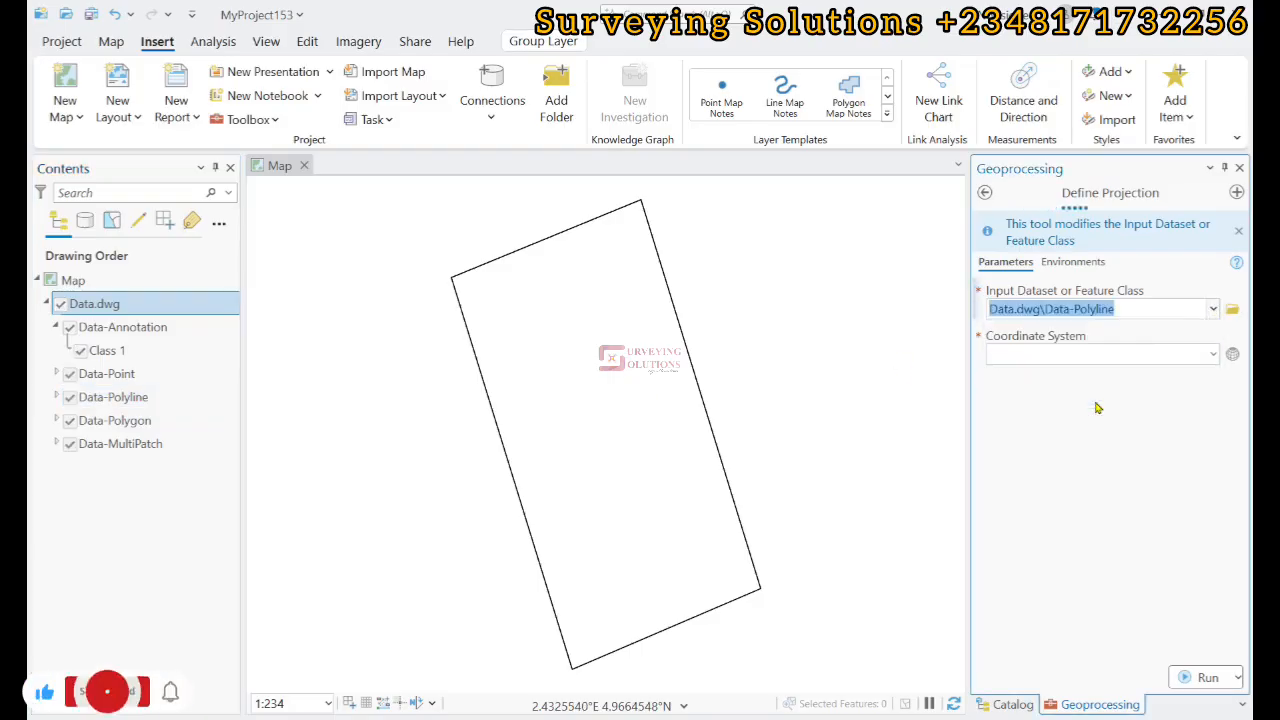
click(1100, 354)
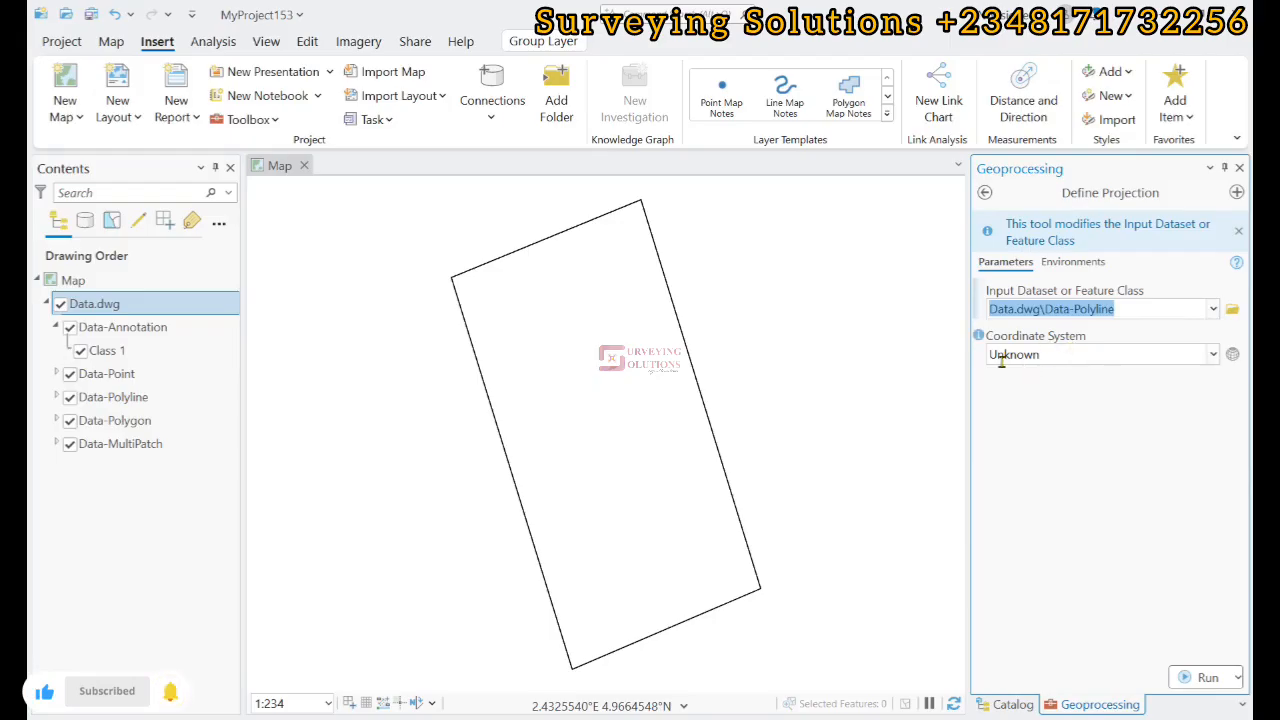
mouse_move(1232, 354)
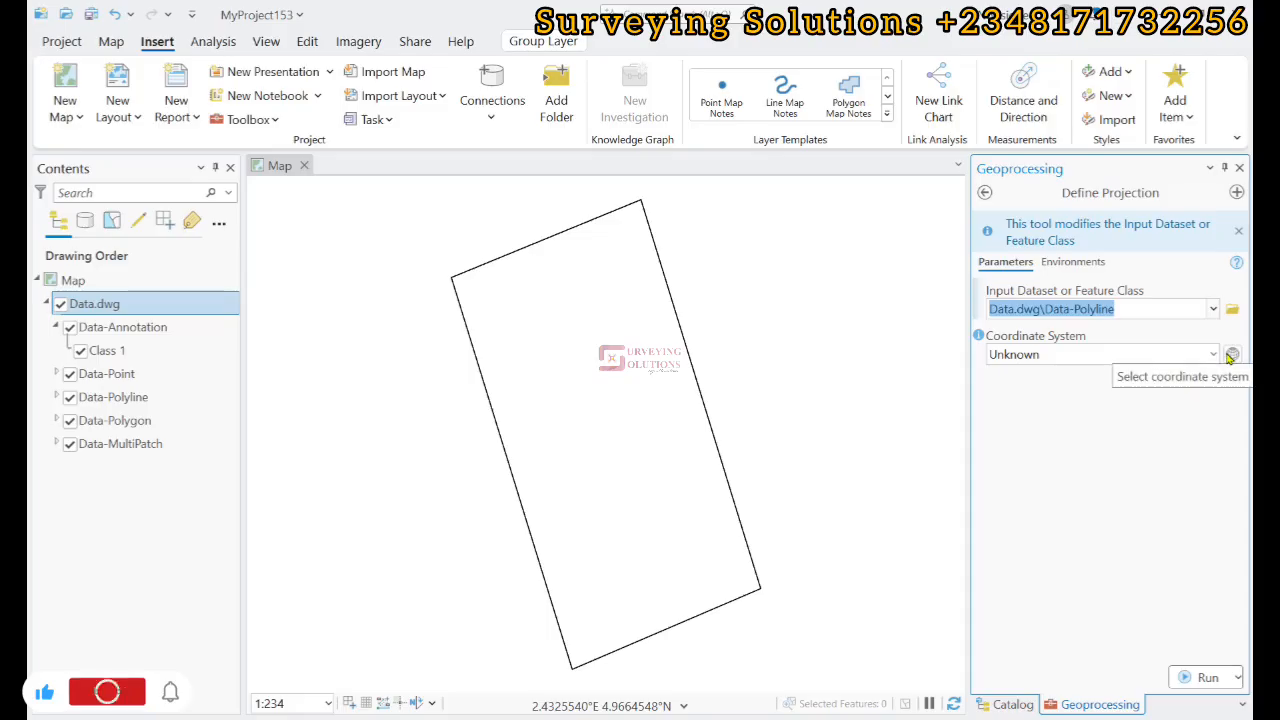
Step: Pick WGS 1984 UTM Zone 32N under Projected > UTM > WGS 1984 for Data-Polyline
click(1232, 354)
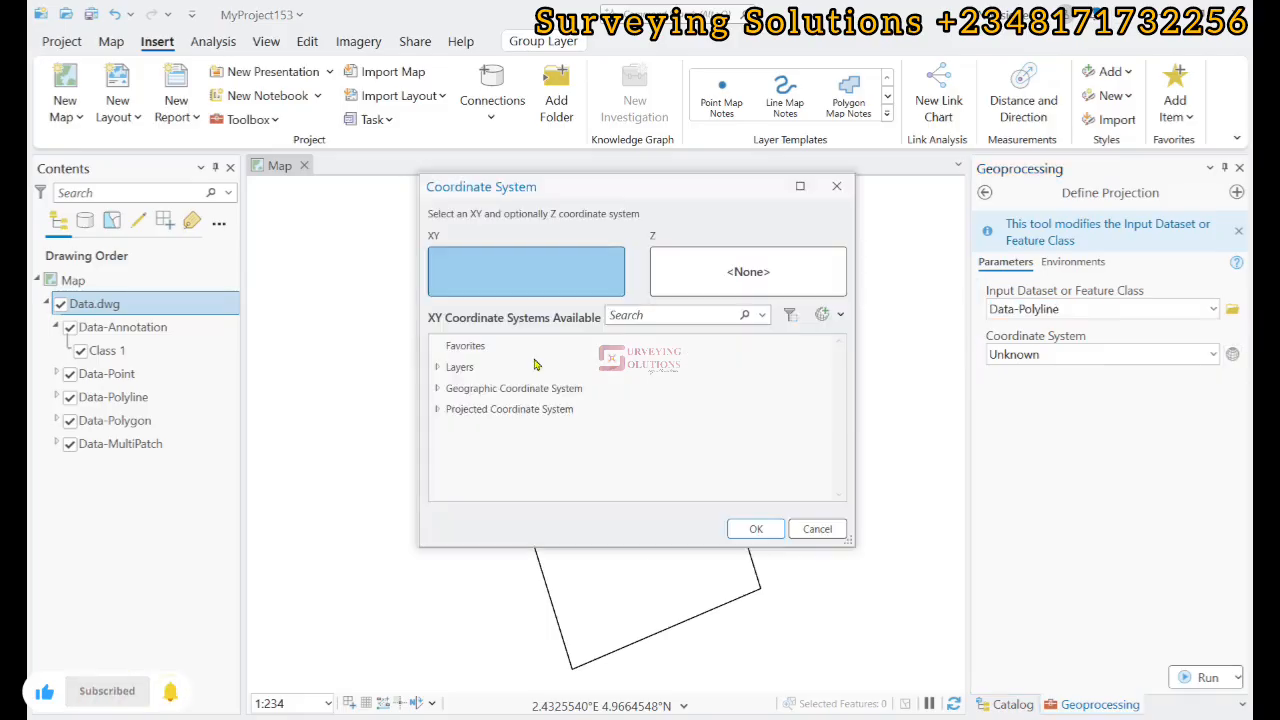
click(670, 315)
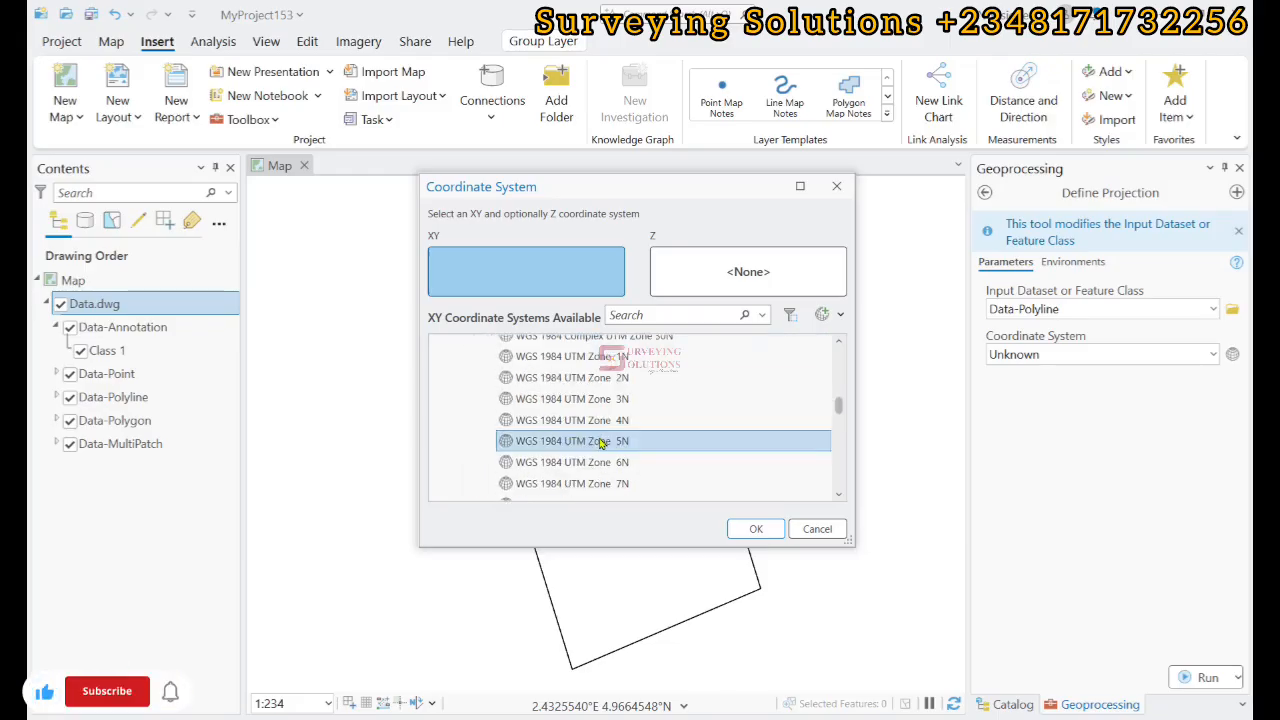
scroll(down, 3)
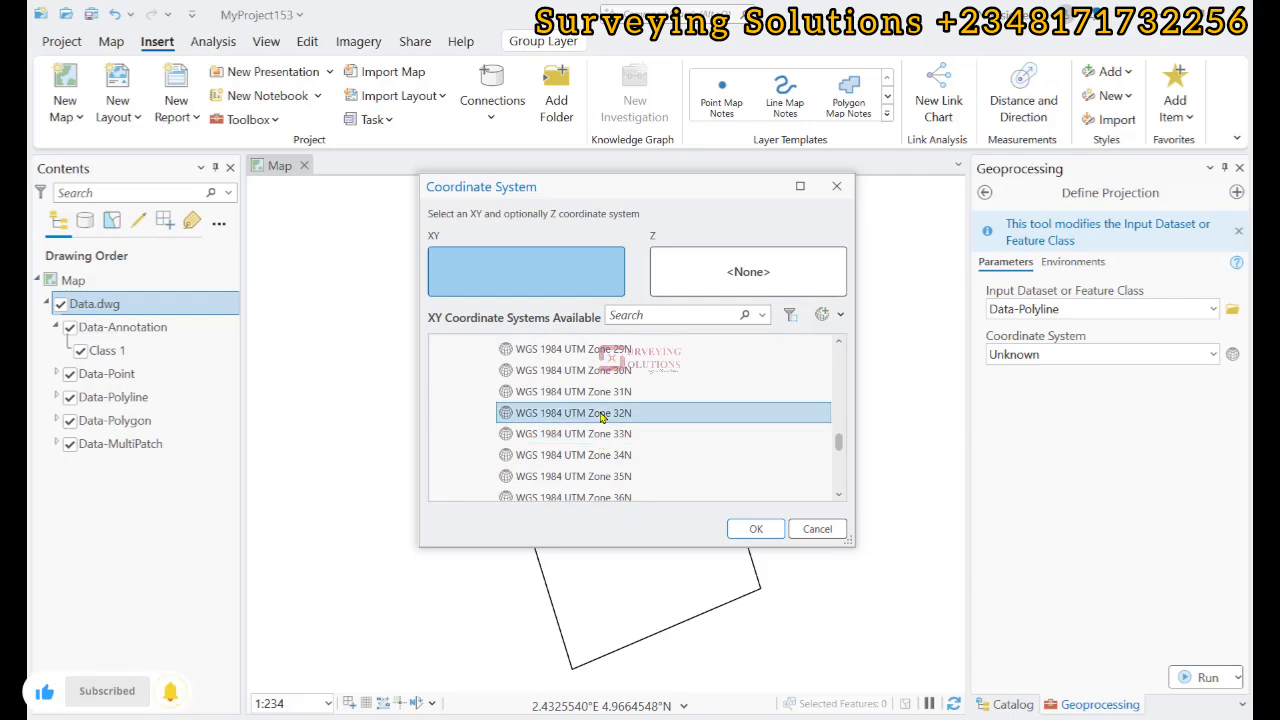
click(755, 529)
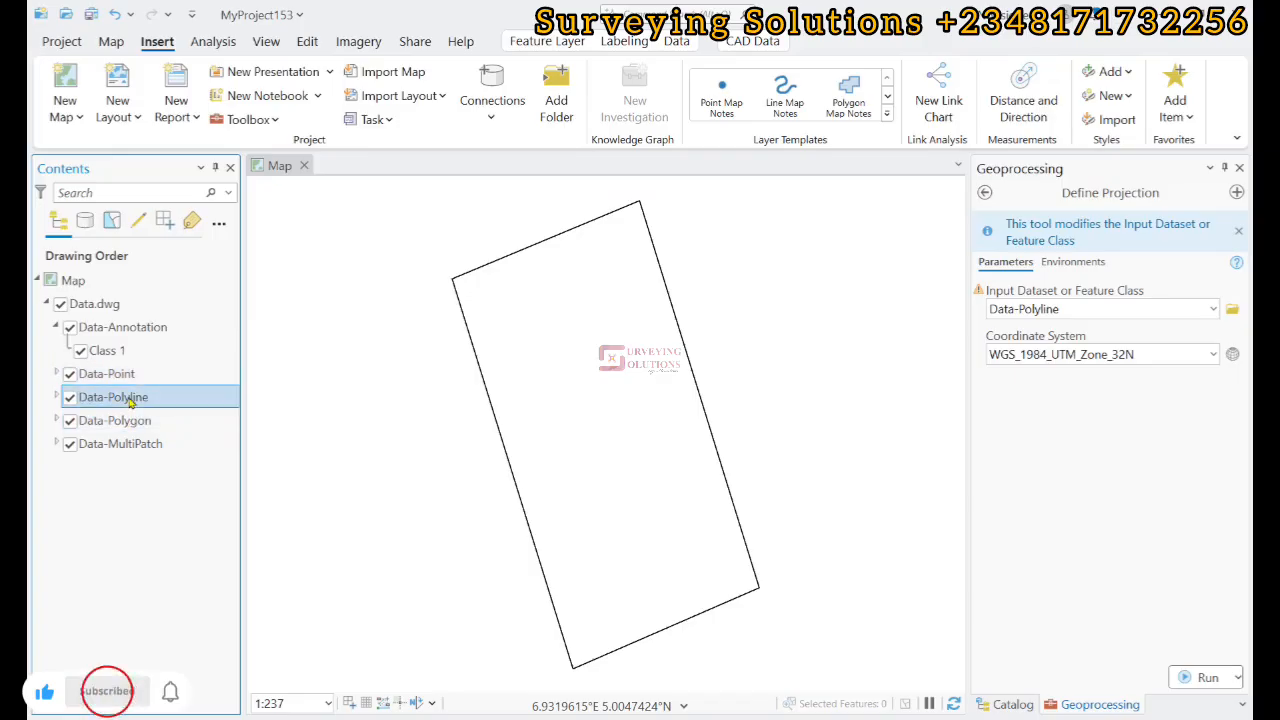
Step: Export Data-Polyline to DataPolyline_ExportFeatures and hide the Data.dwg layer
right_click(108, 396)
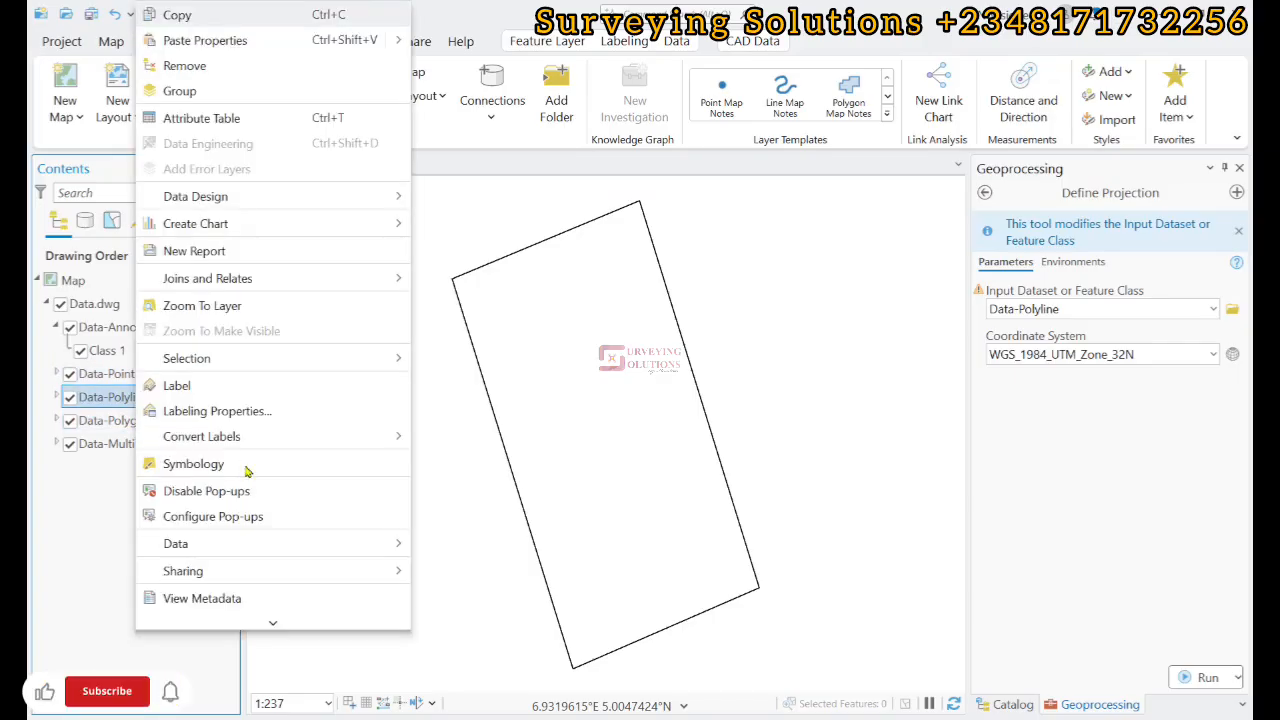
click(175, 543)
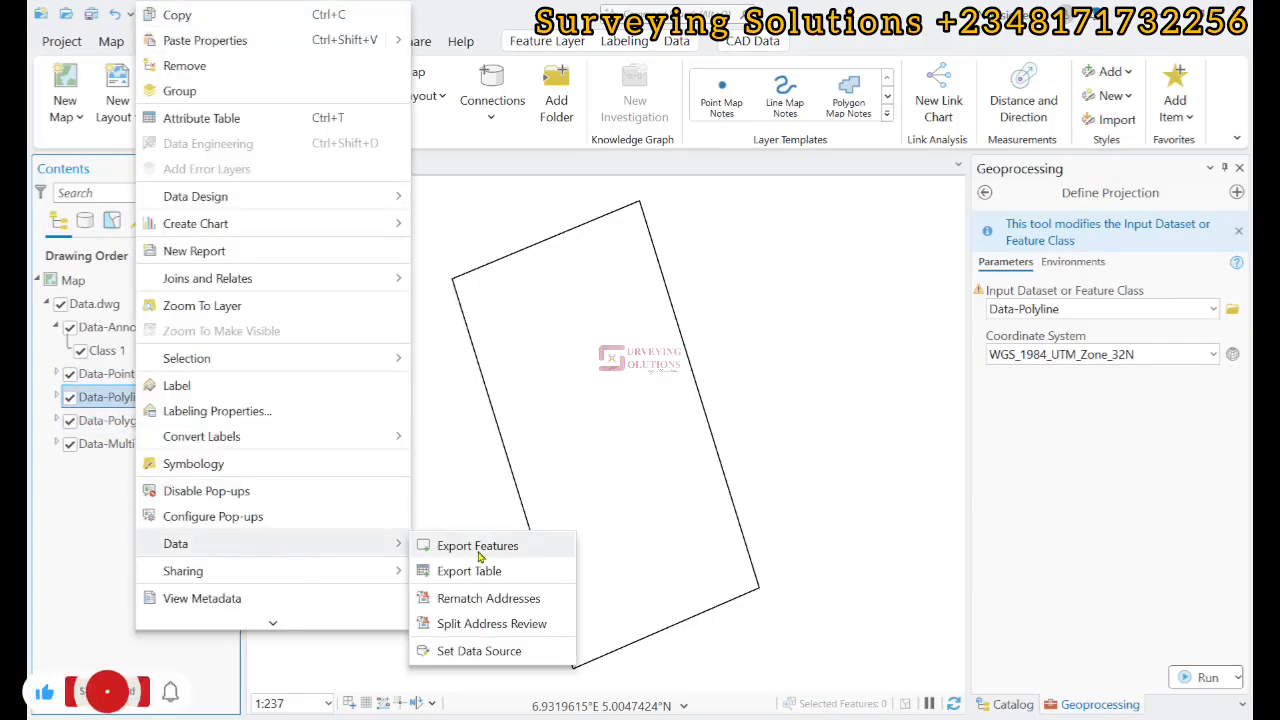
click(479, 545)
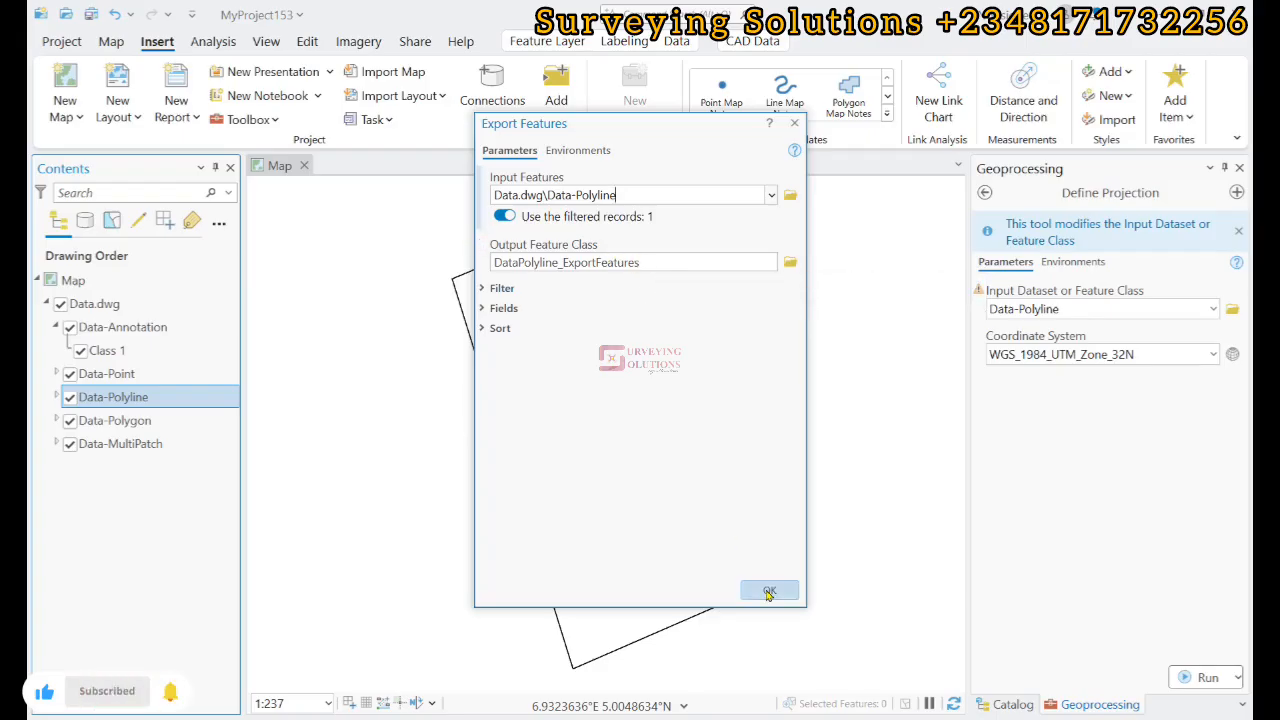
click(769, 590)
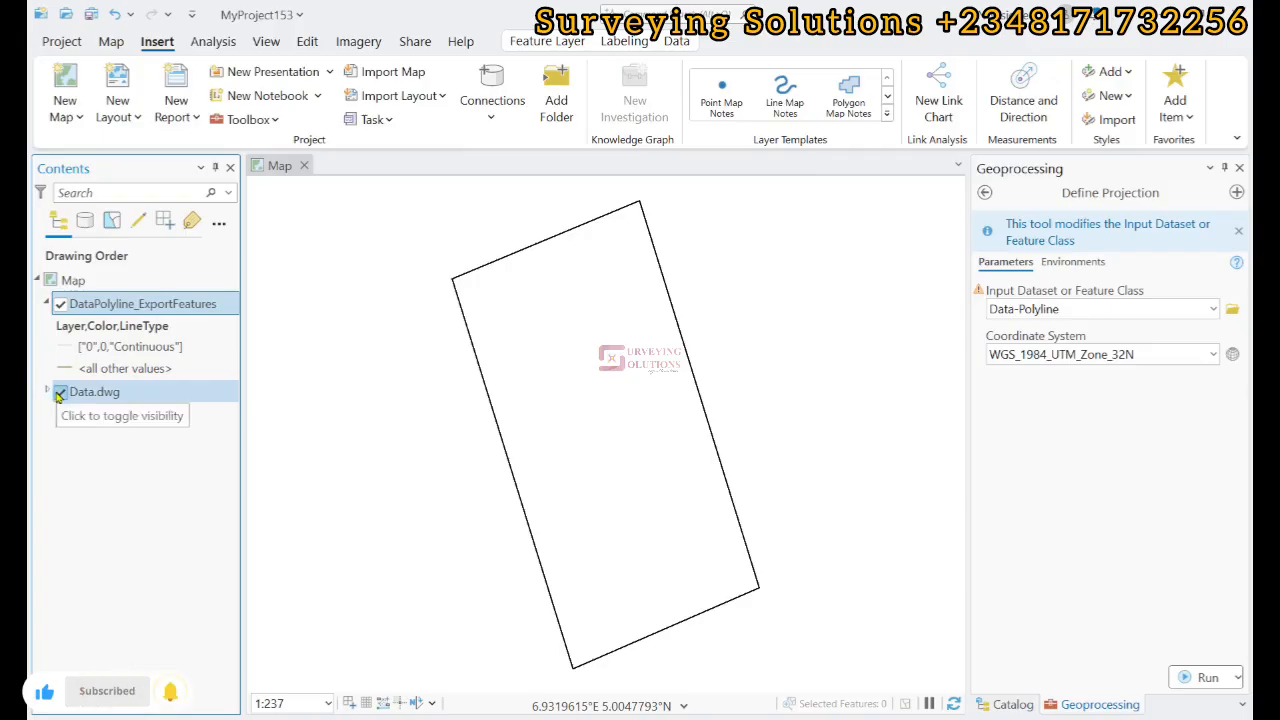
click(59, 391)
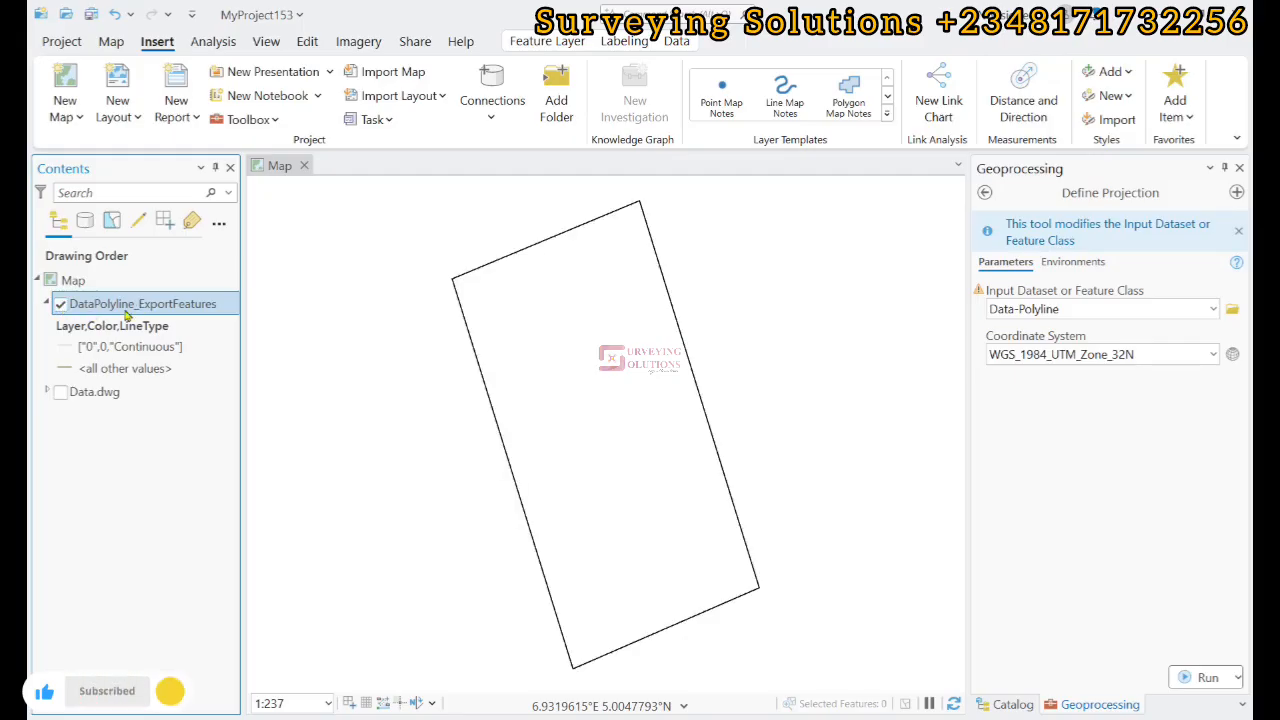
right_click(143, 303)
text(layer)
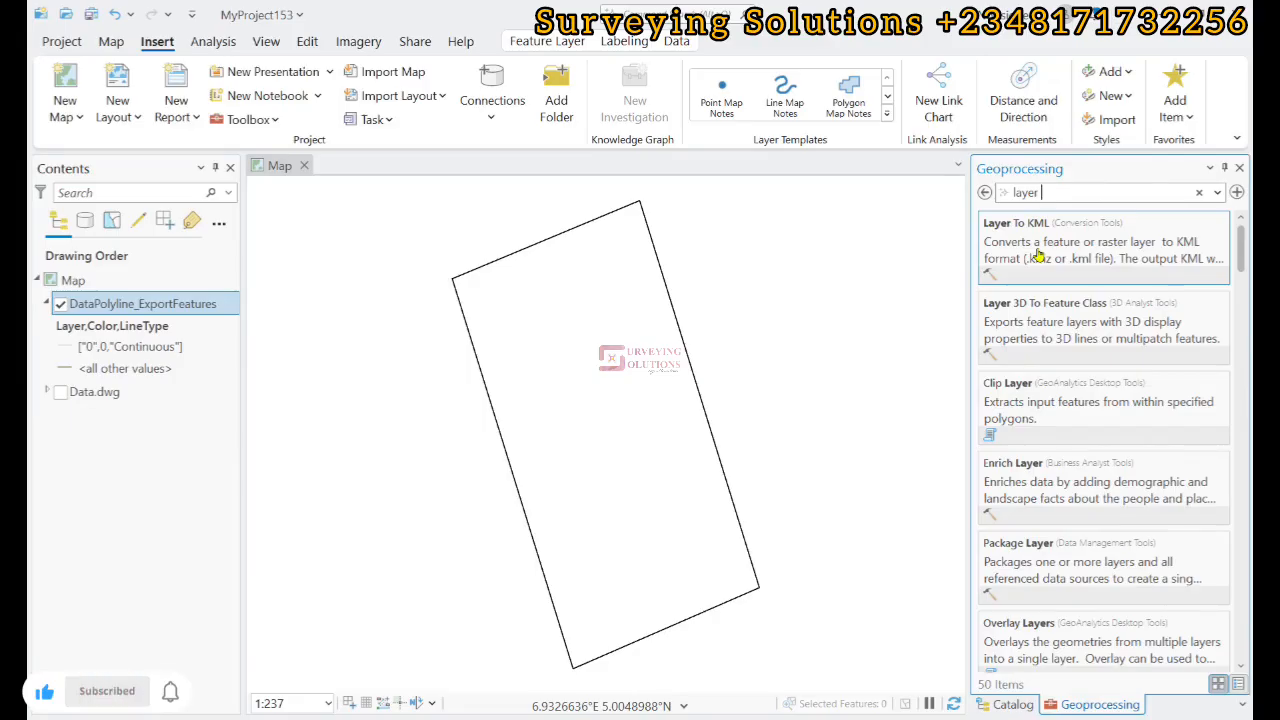
mouse_move(1040, 255)
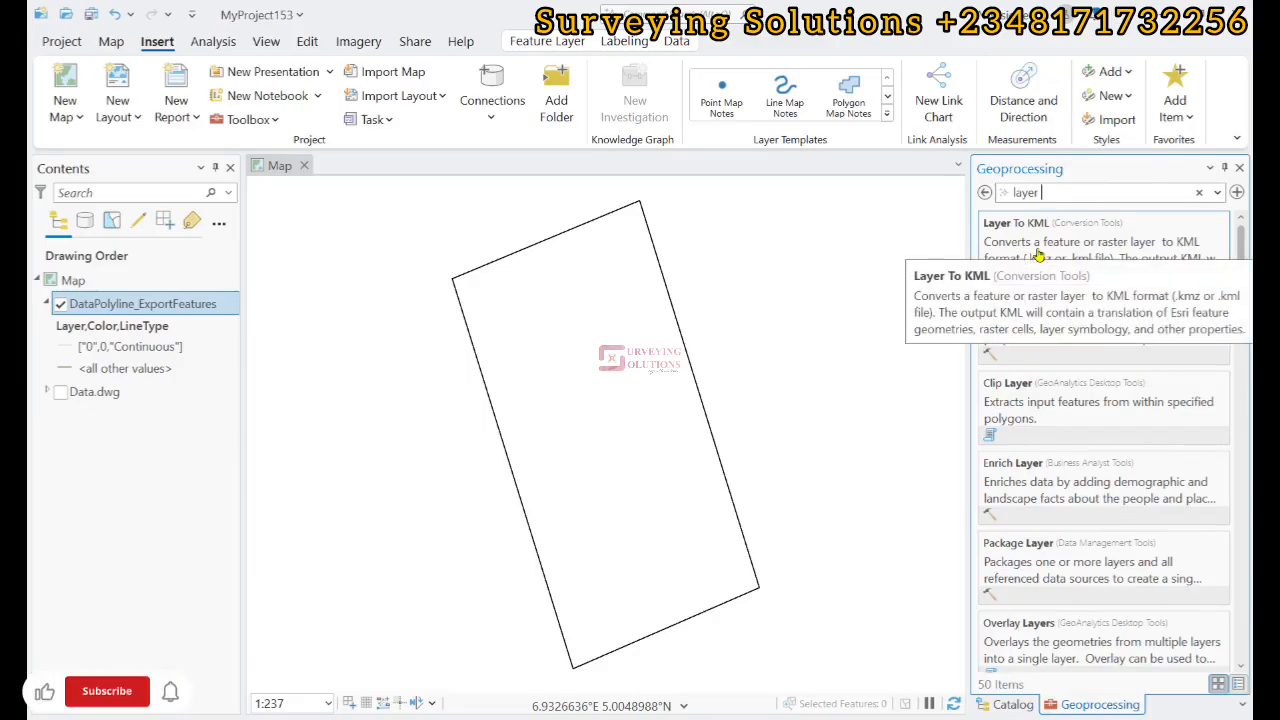
Step: Run Layer To KML on DataPolyline_ExportFeatures to produce a KMZ file
click(1051, 241)
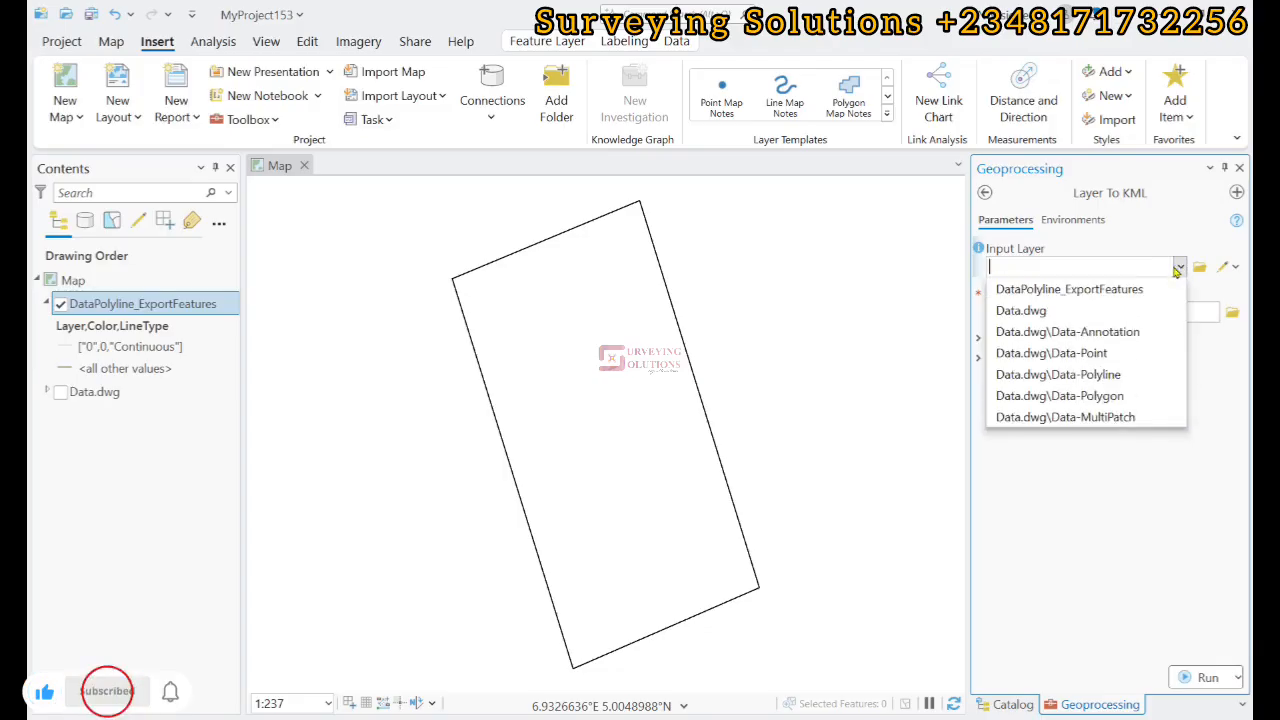
click(1064, 289)
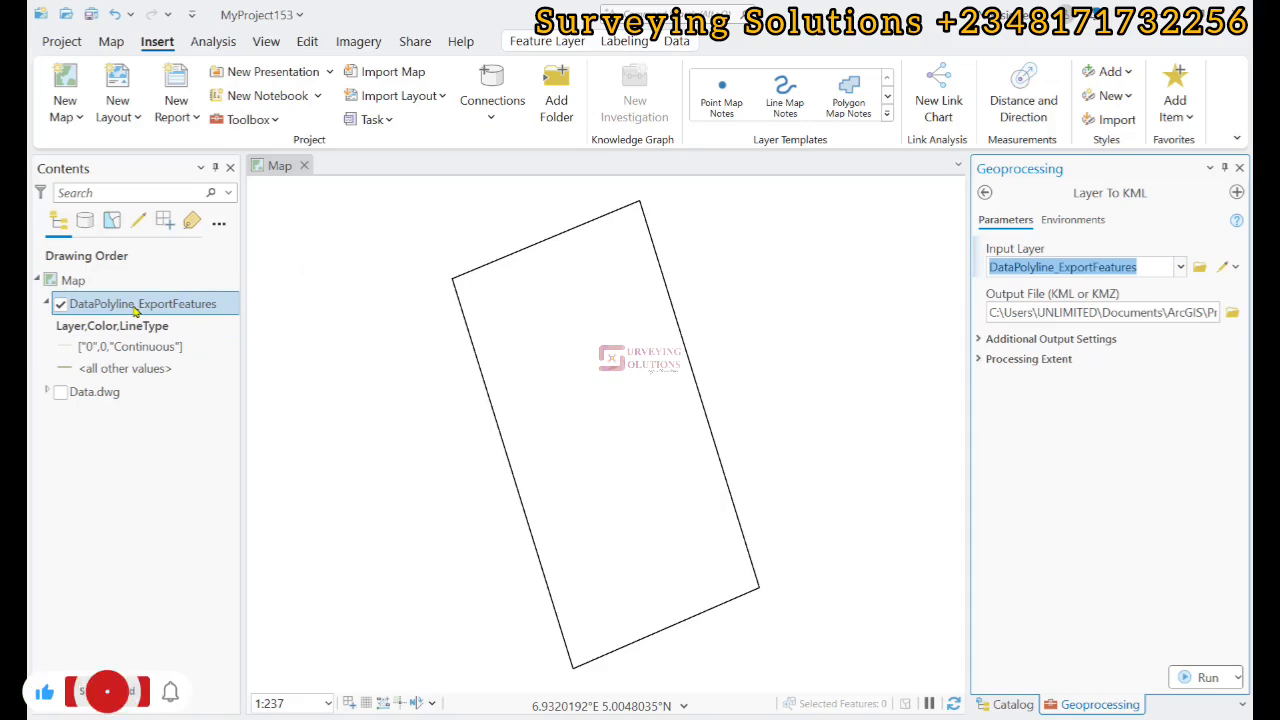
click(105, 690)
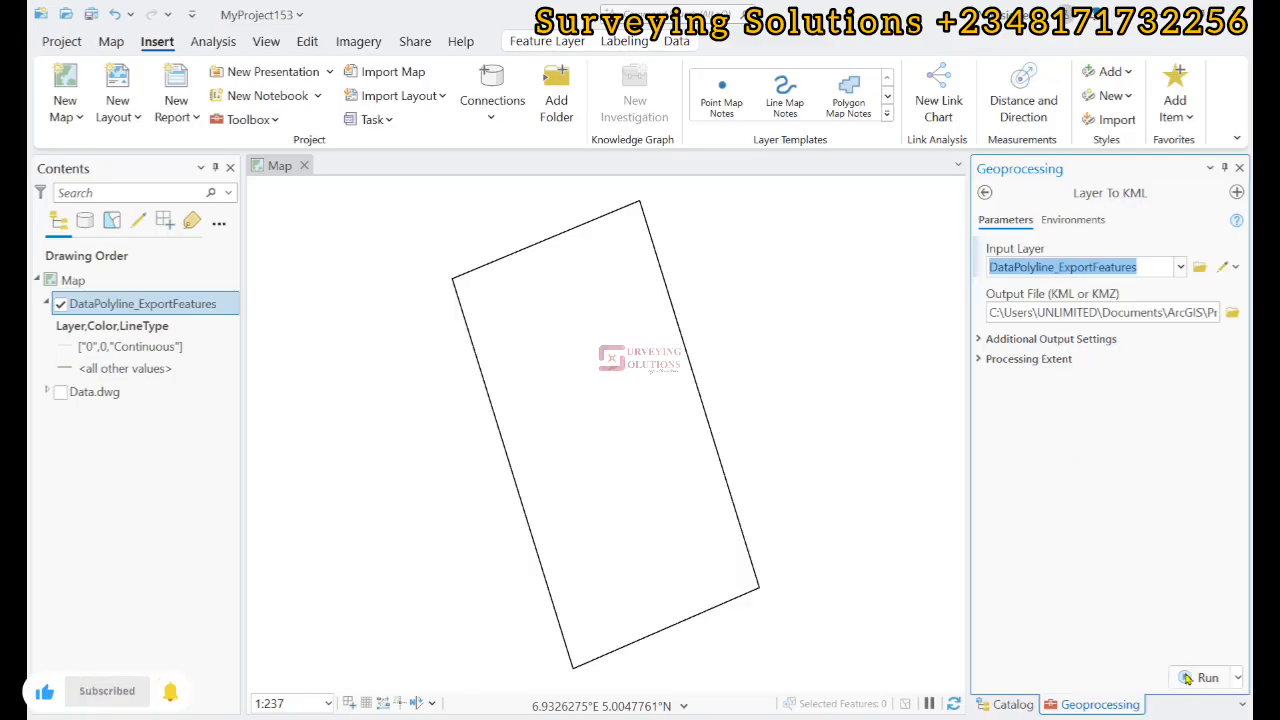
click(1202, 667)
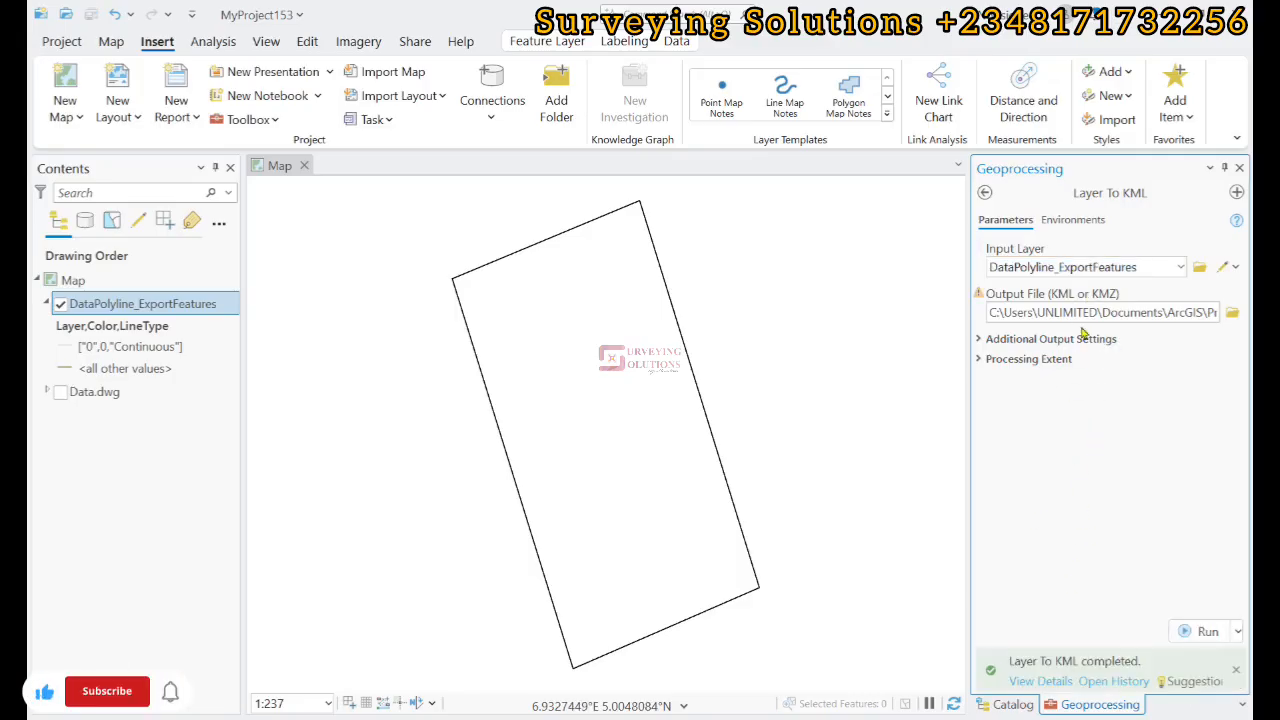
click(106, 691)
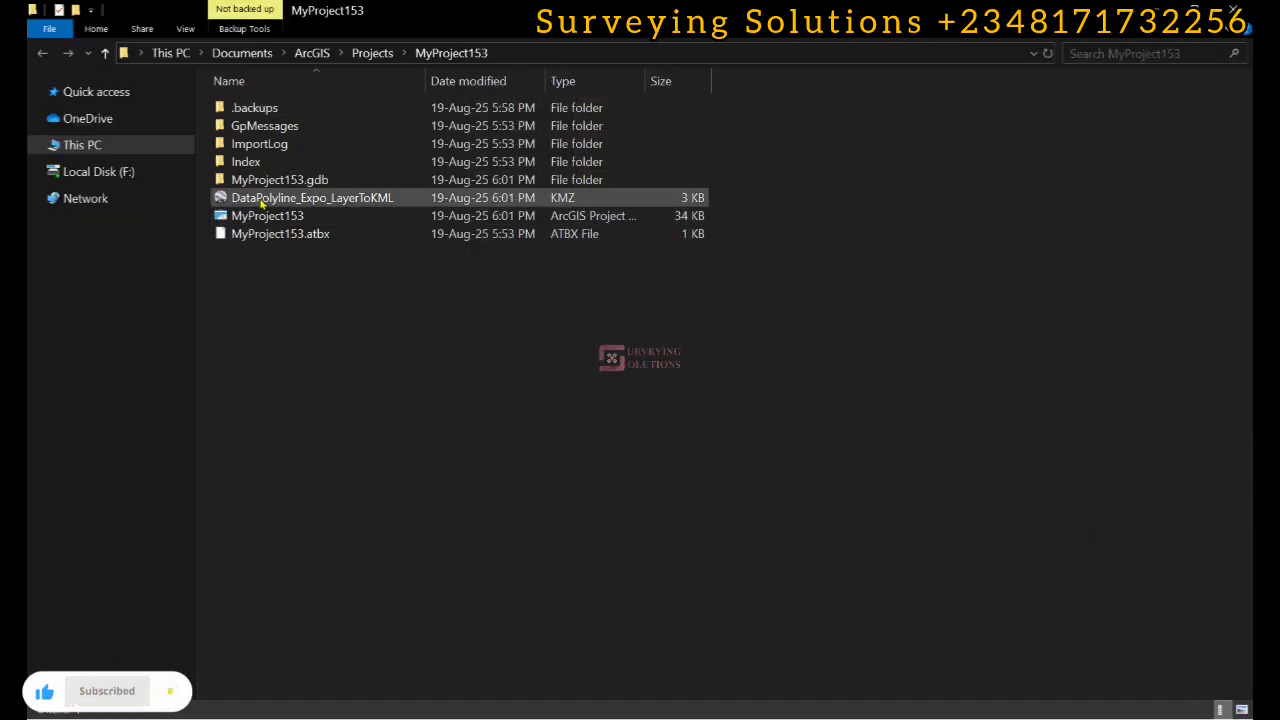
Step: Open DataPolyline_Expo_LayerToKML.kmz from the MyProject153 folder
double_click(311, 197)
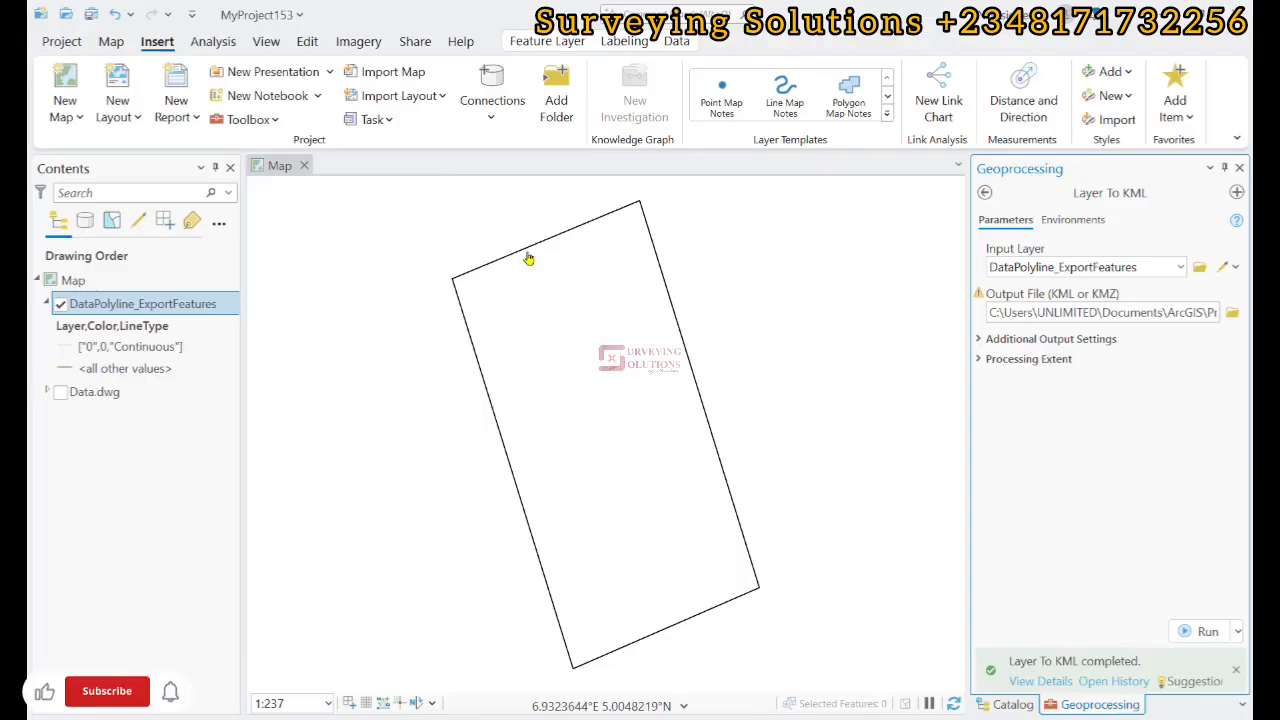
mouse_move(621, 247)
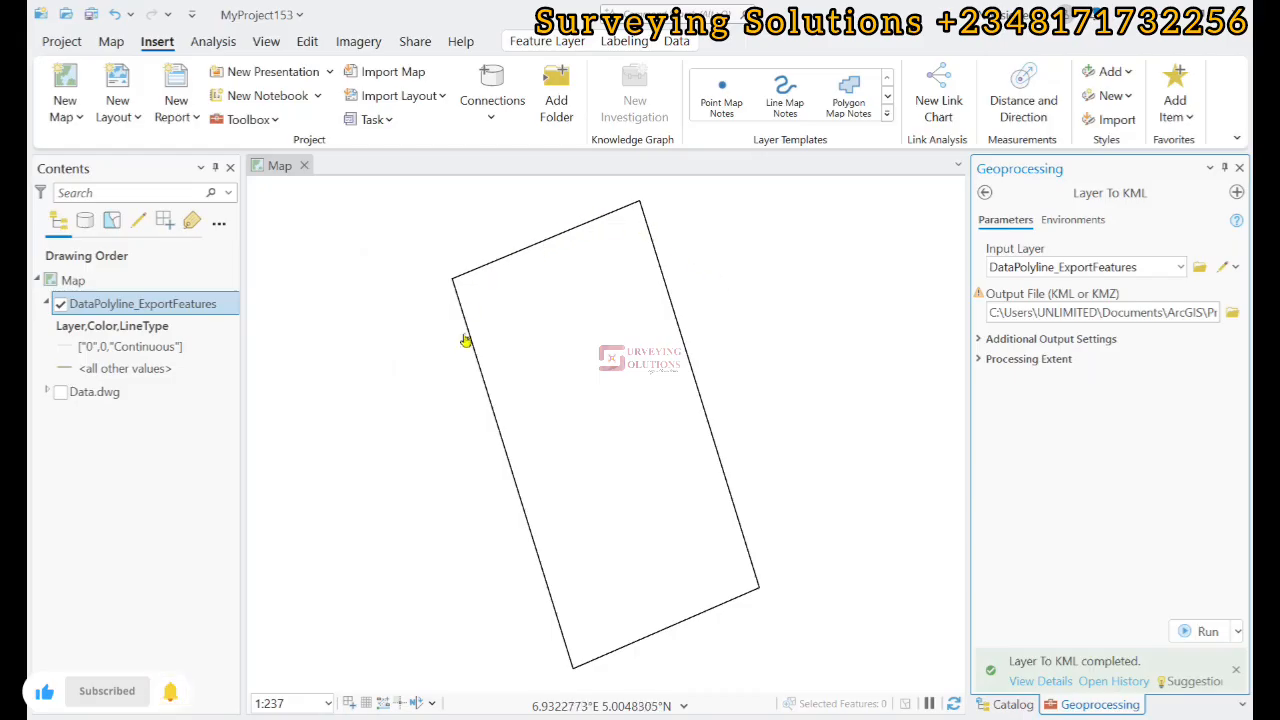
mouse_move(919, 369)
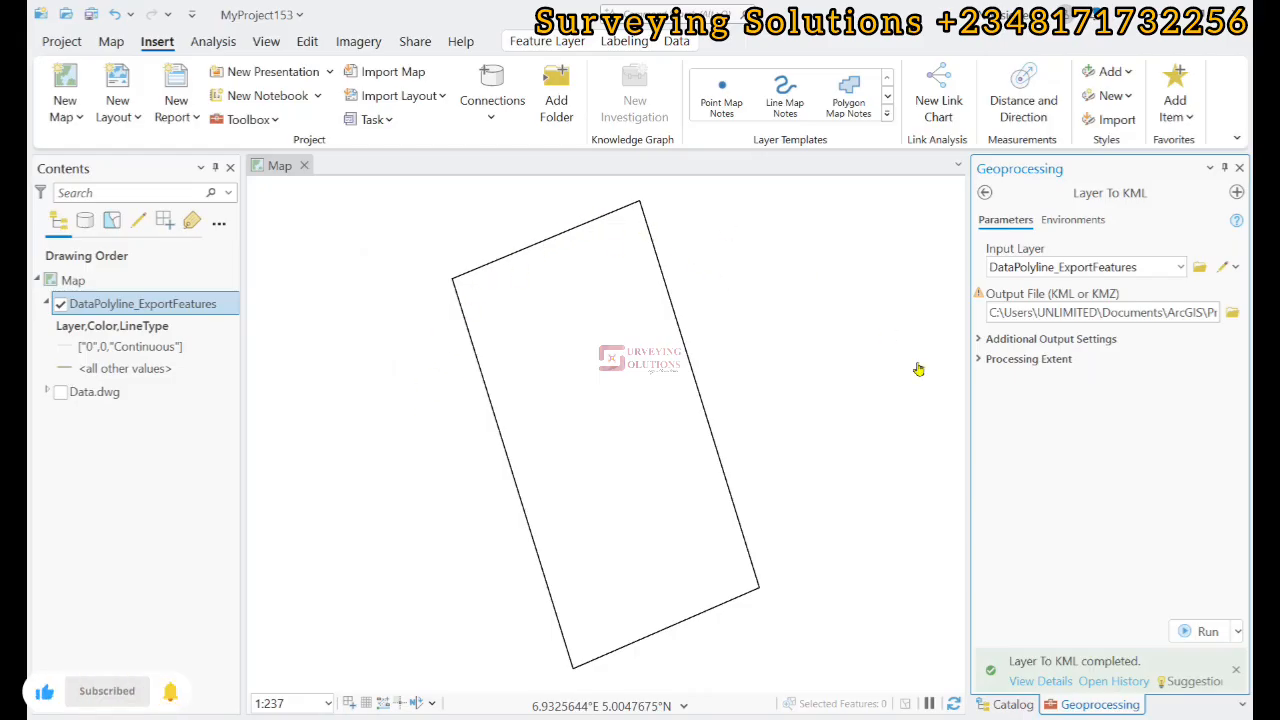
mouse_move(550, 270)
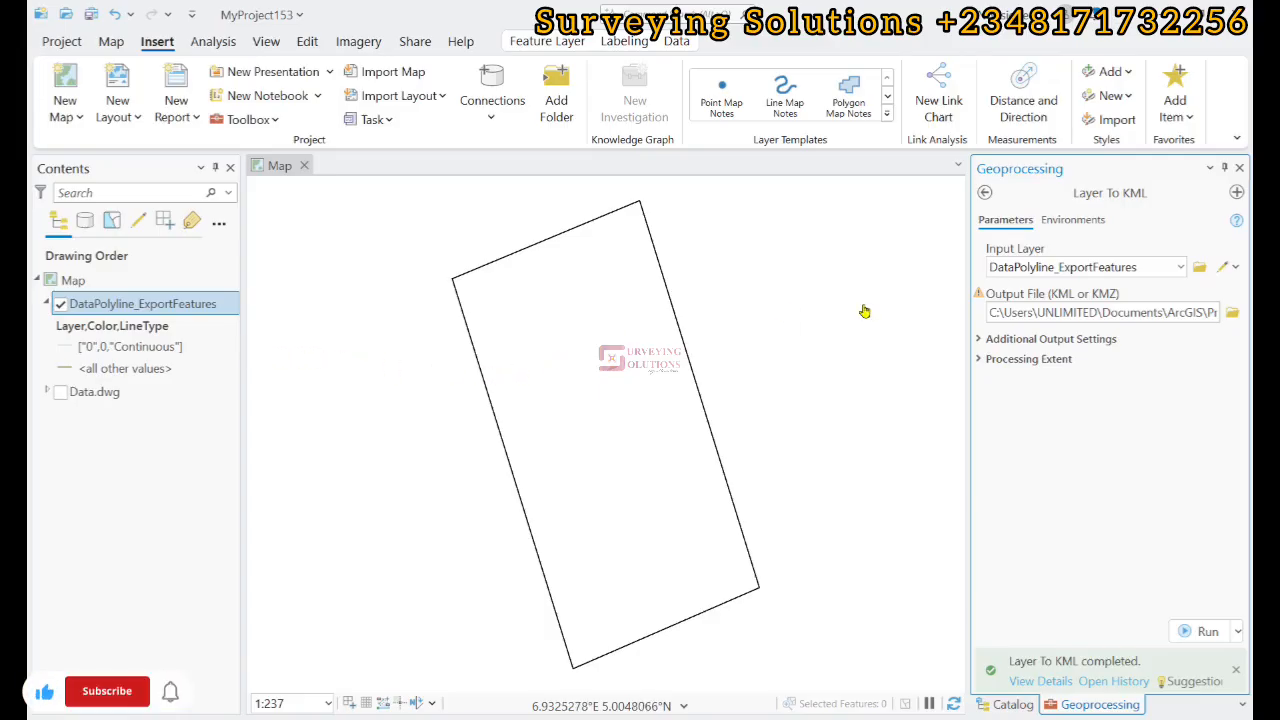
click(106, 691)
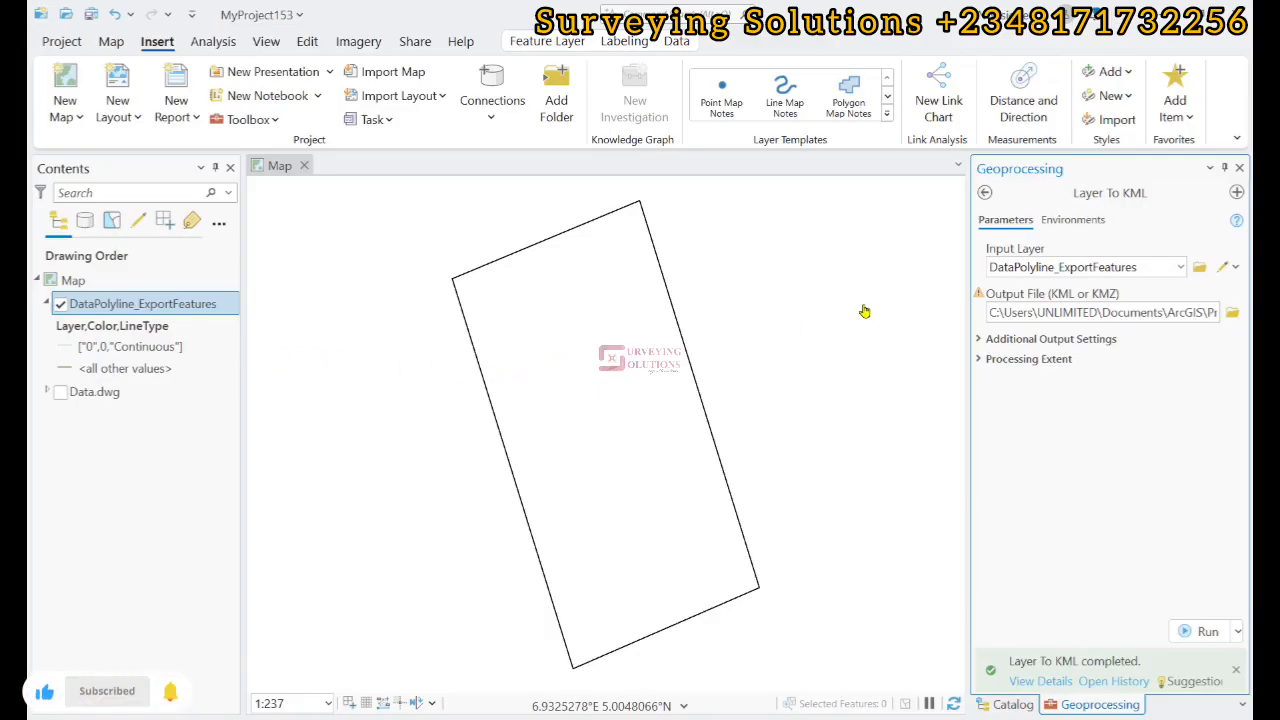